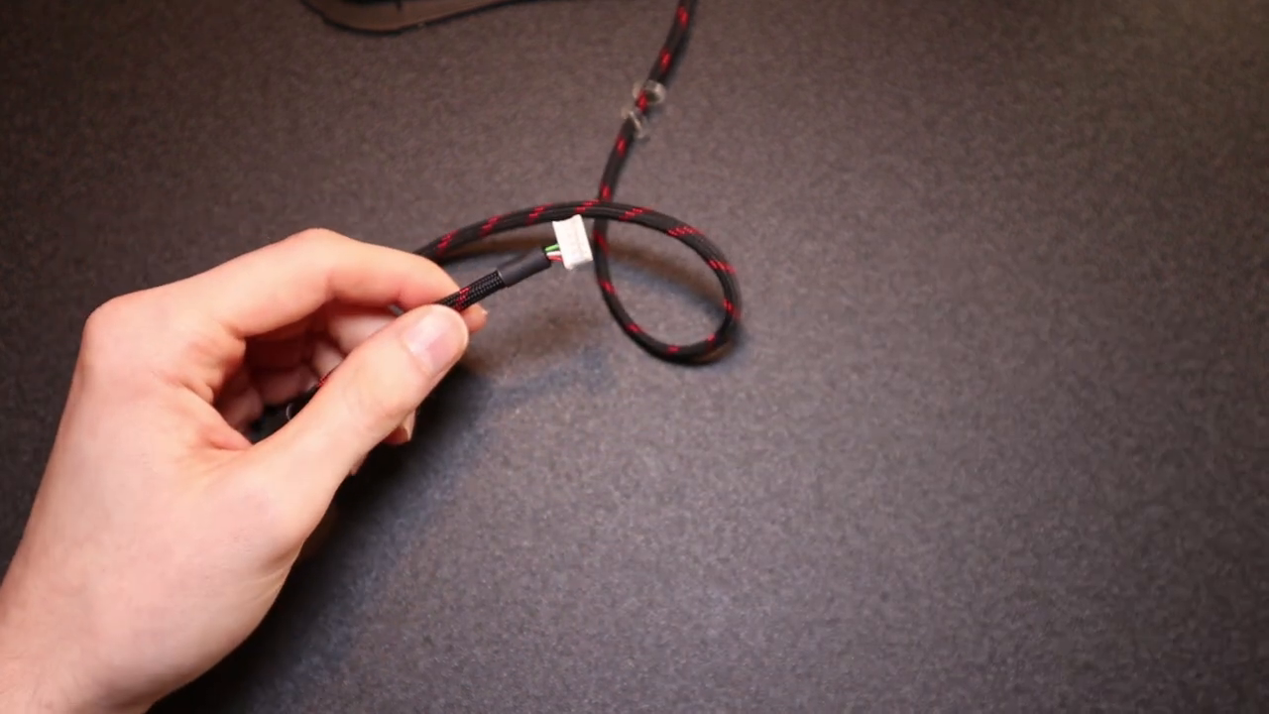
{"action": "left_click", "coordinate": [813, 645]}
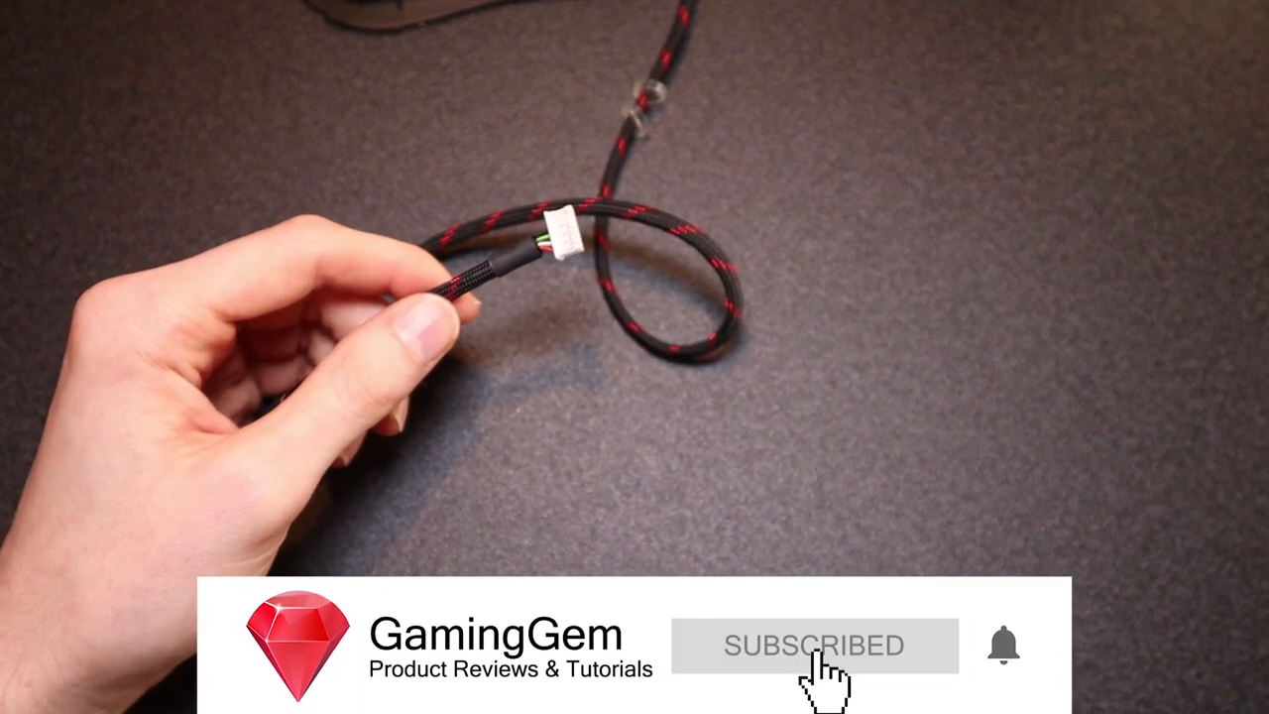